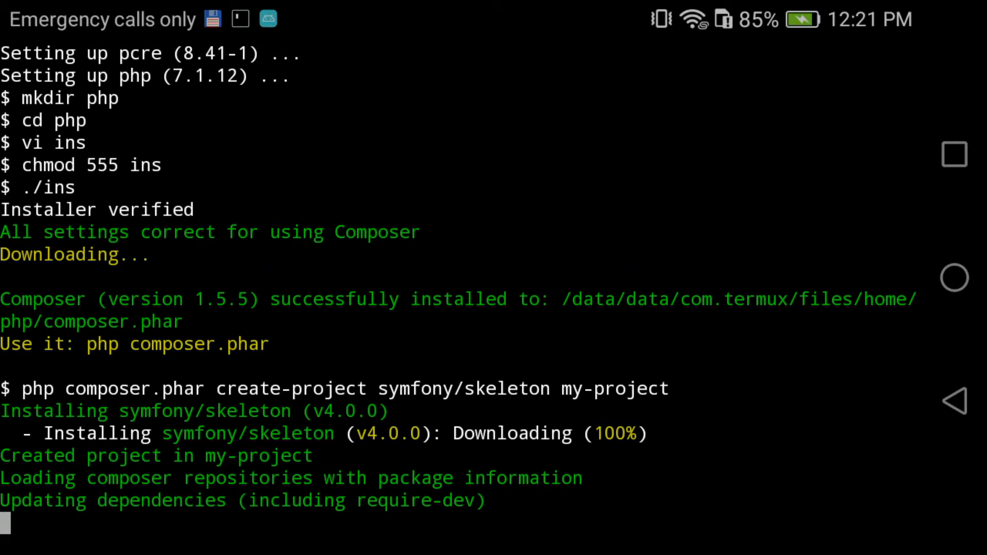
# Step: Let Composer finish creating the symfony/skeleton project my-project and read its output
pyautogui.scroll(-3)
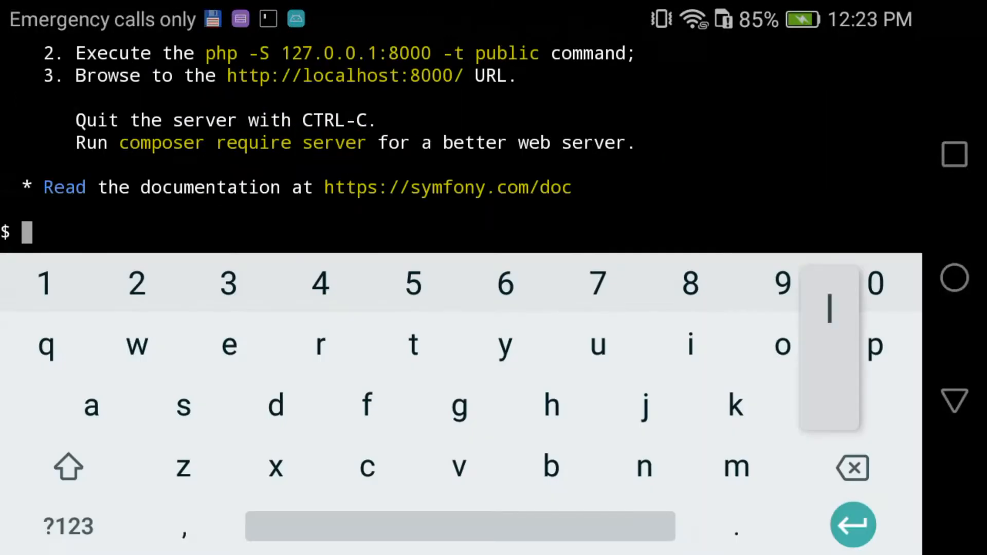
# Step: List the directory and change into my-project
pyautogui.write('s')
pyautogui.write('cd')
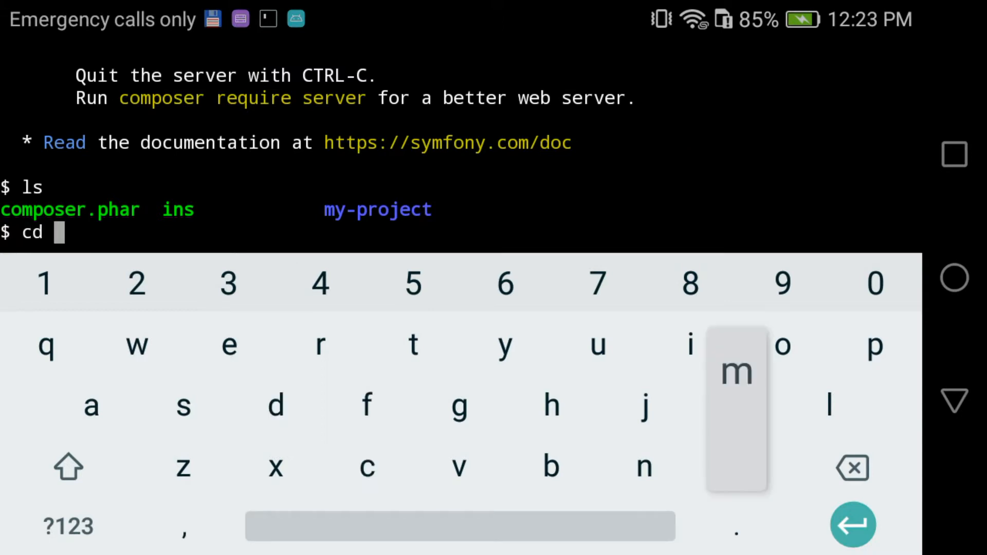
pyautogui.write('my-project/')
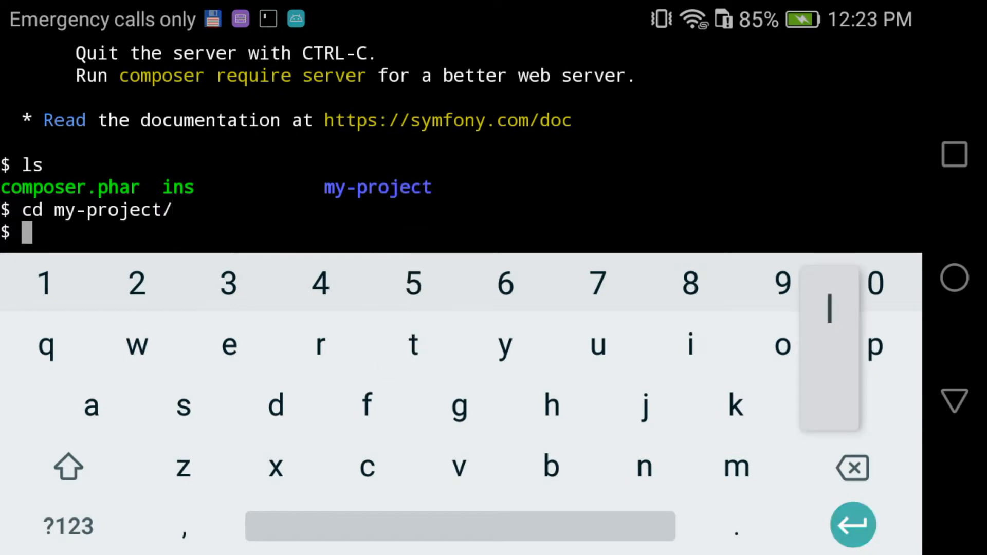
pyautogui.click(853, 526)
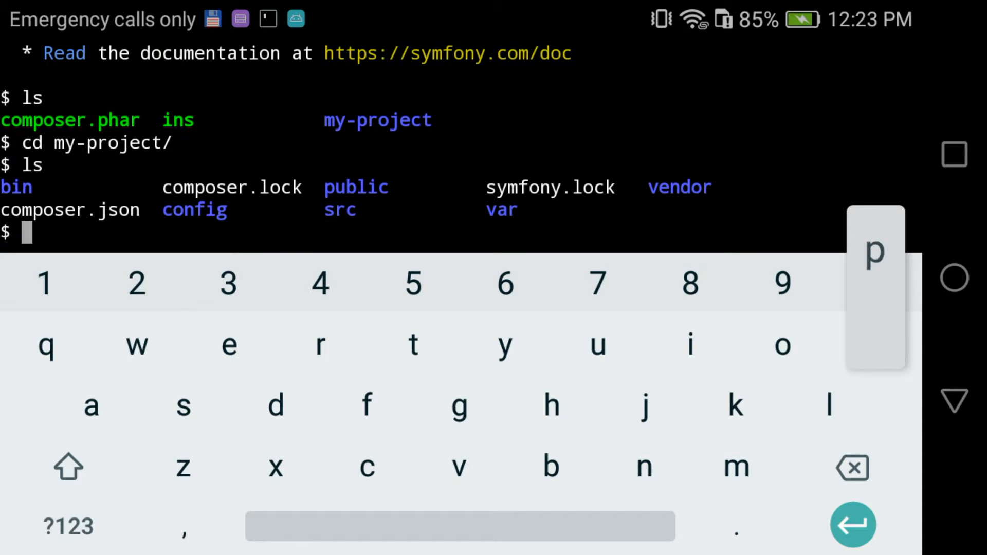
# Step: Start the PHP dev server with 'php -S localhost:8080 -t public'
pyautogui.write('hp-')
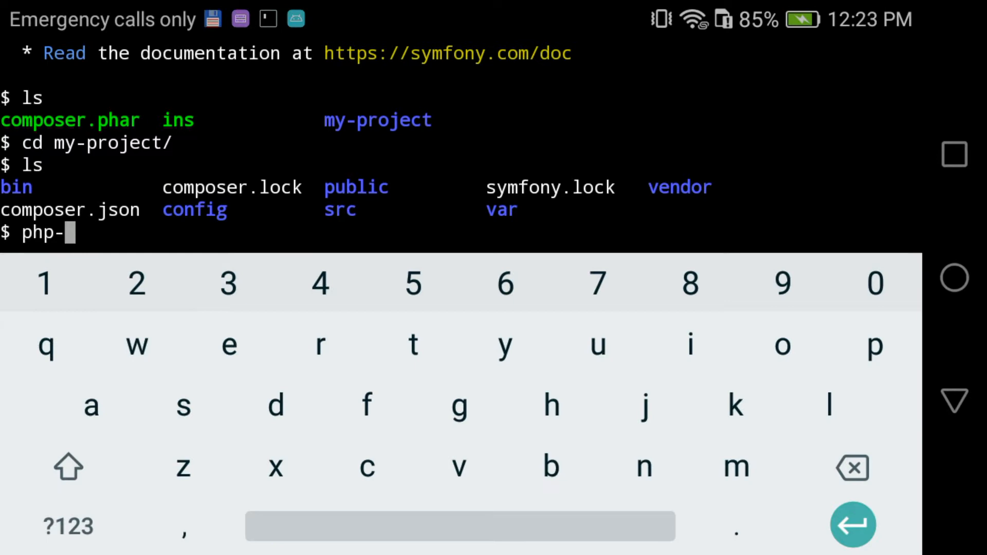
pyautogui.write('S')
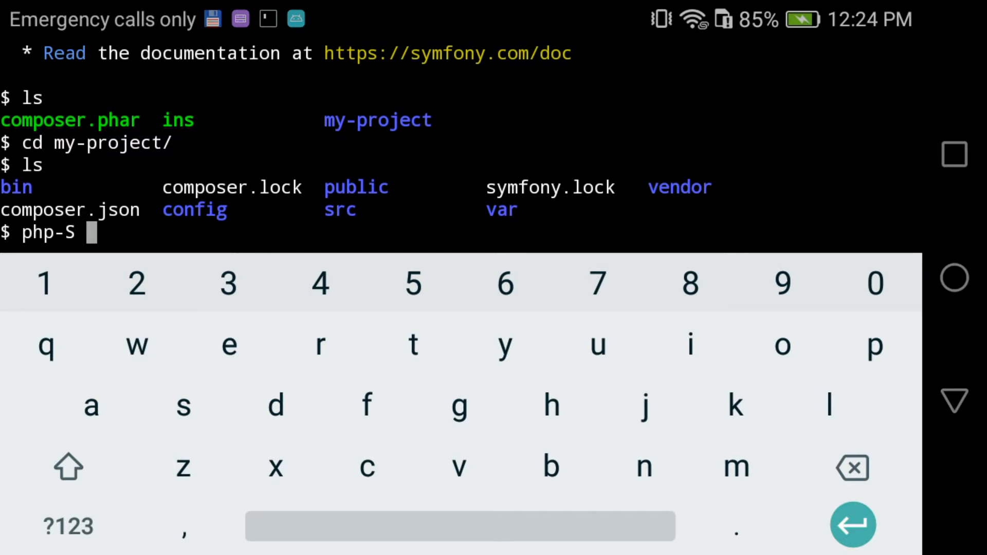
pyautogui.click(91, 405)
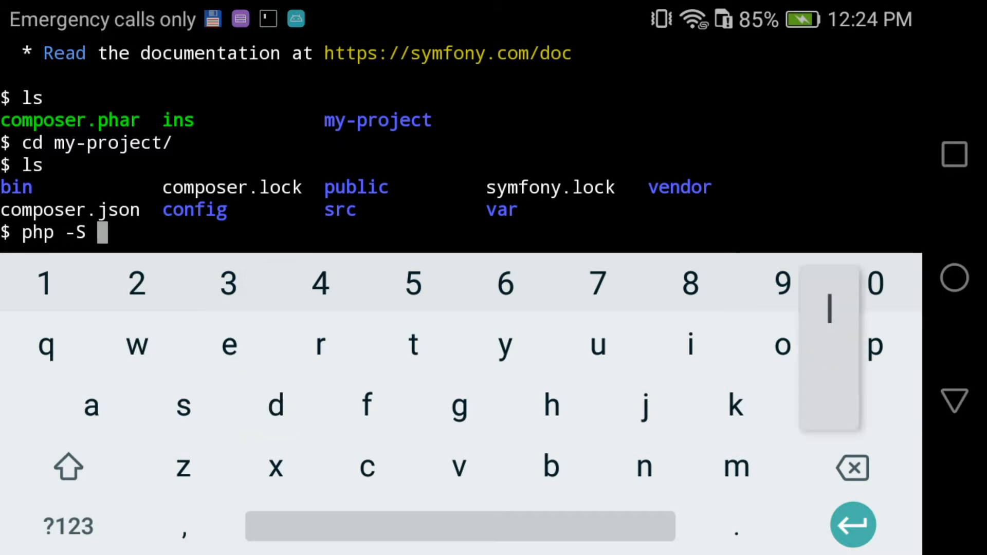
pyautogui.write('l')
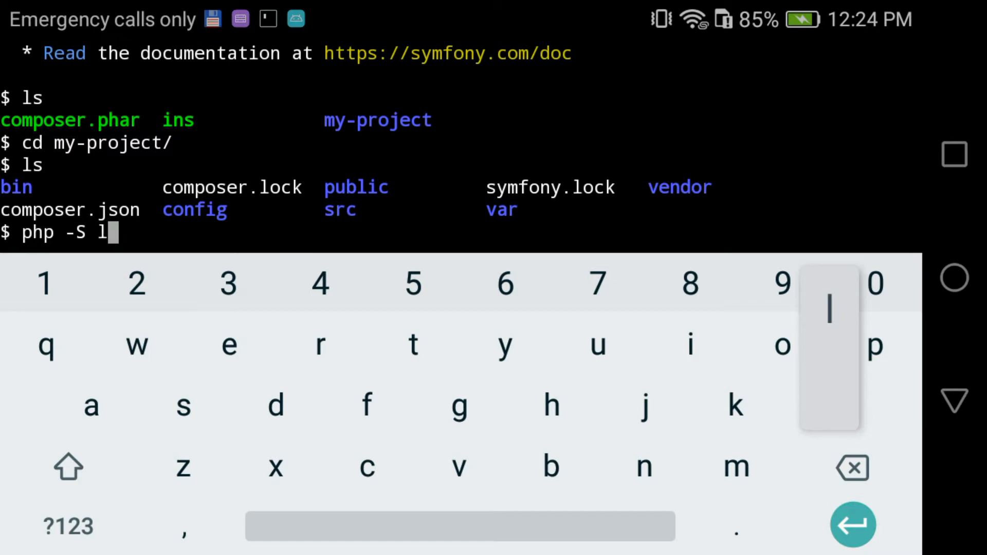
pyautogui.write('oca')
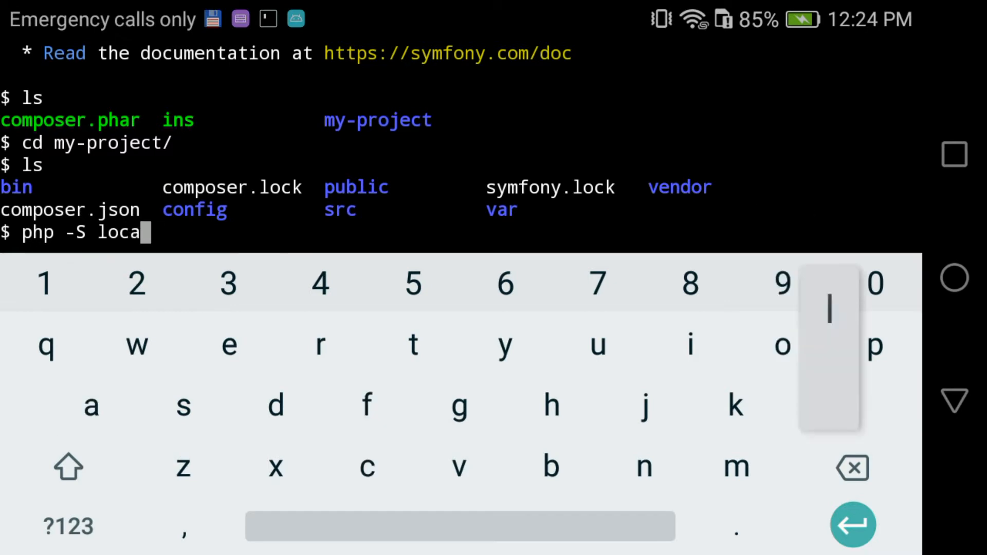
pyautogui.write('h')
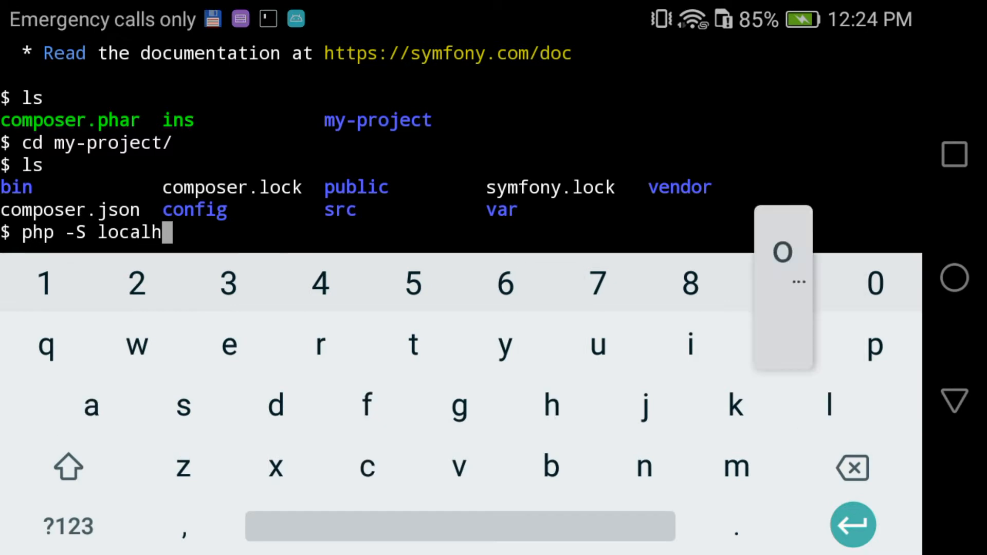
pyautogui.write('ost')
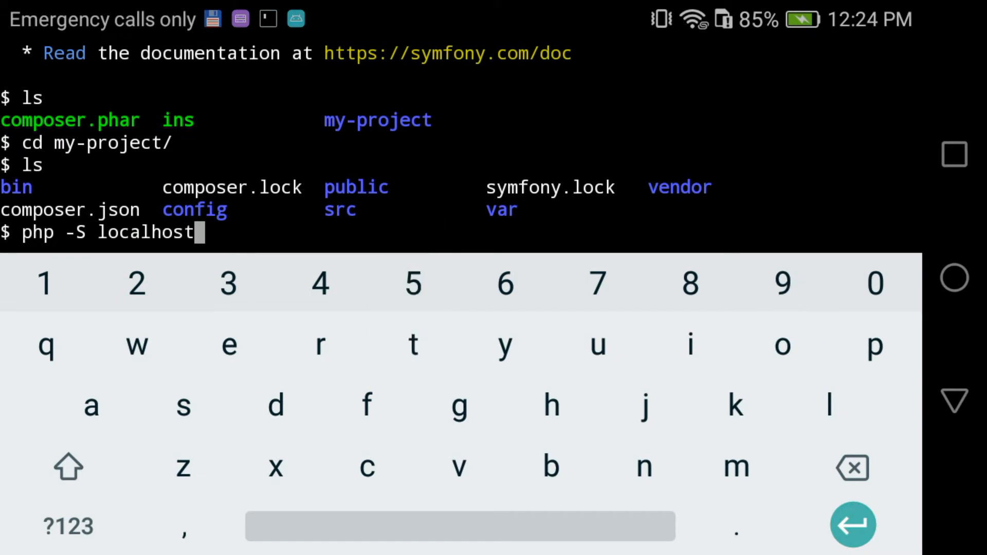
pyautogui.write(':8080')
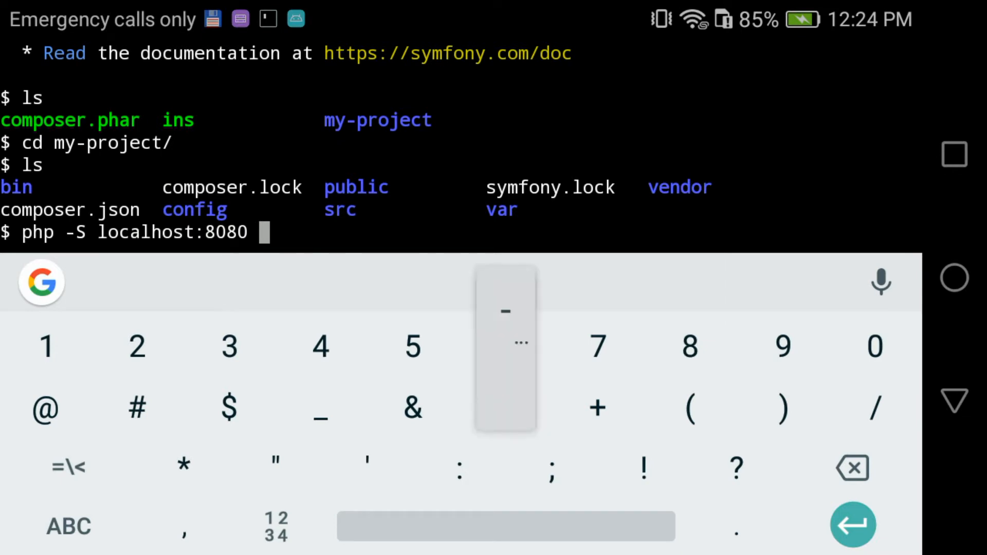
pyautogui.write('t')
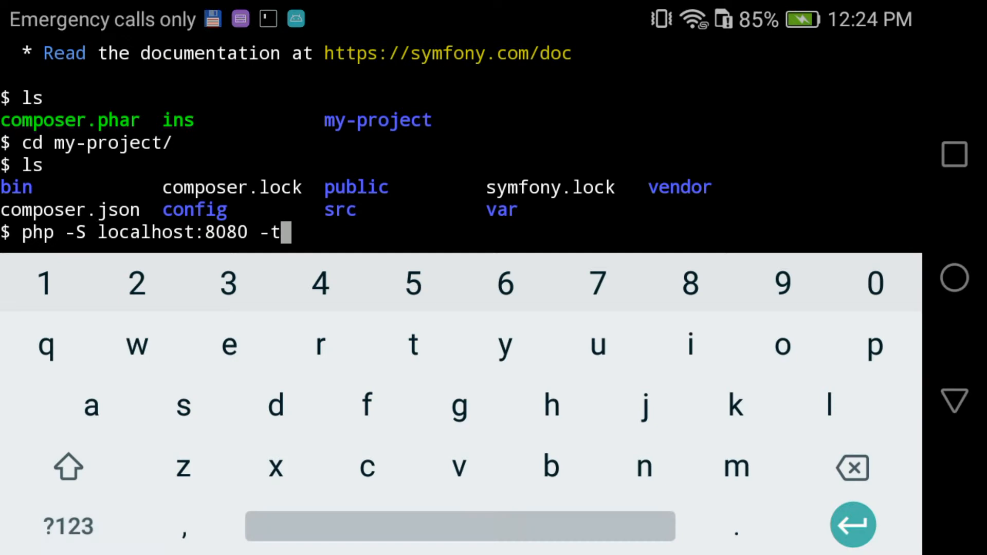
pyautogui.write('pu')
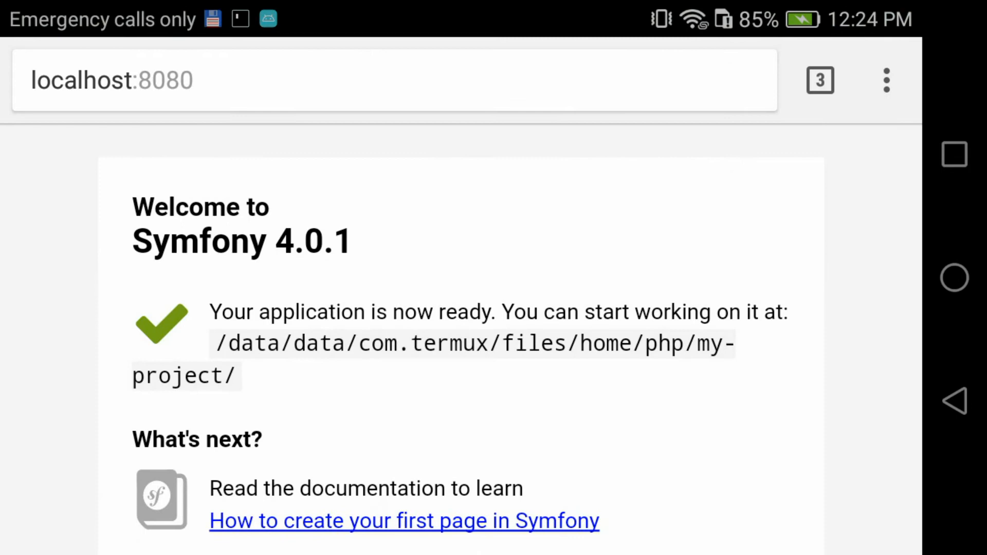
# Step: Browse the Symfony 4.0.1 welcome page at localhost:8080, visit the docs link, and return to Termux
pyautogui.scroll(-3)
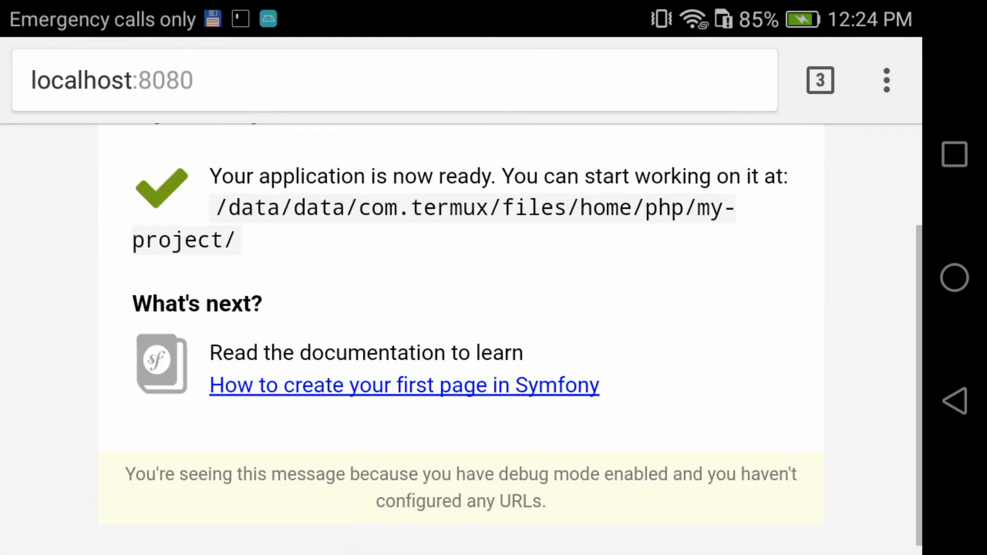
pyautogui.scroll(3)
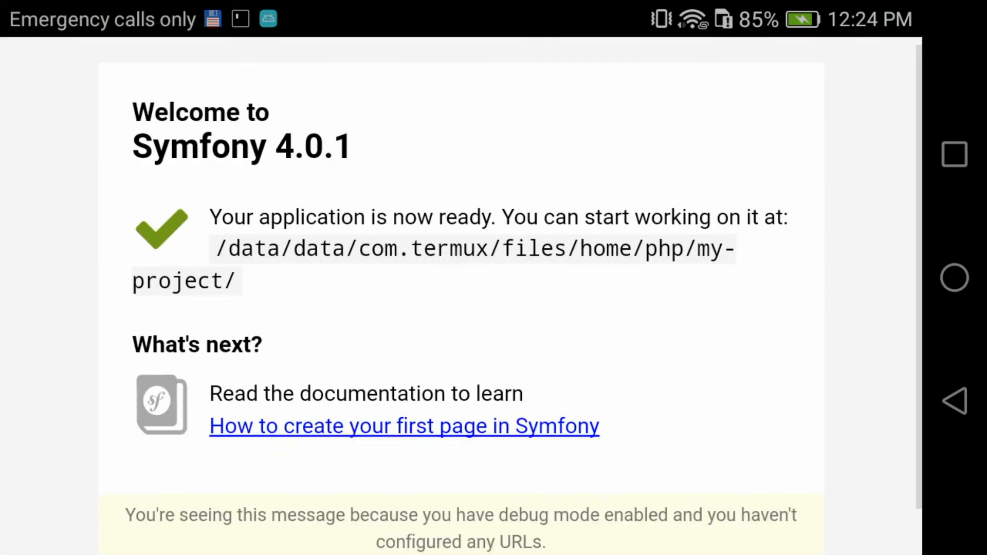
pyautogui.click(403, 426)
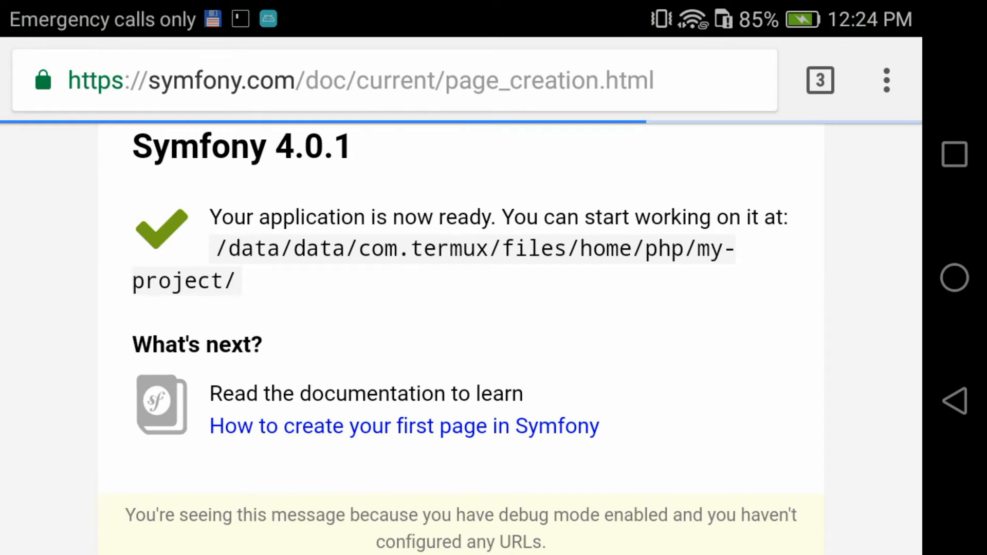
pyautogui.click(403, 426)
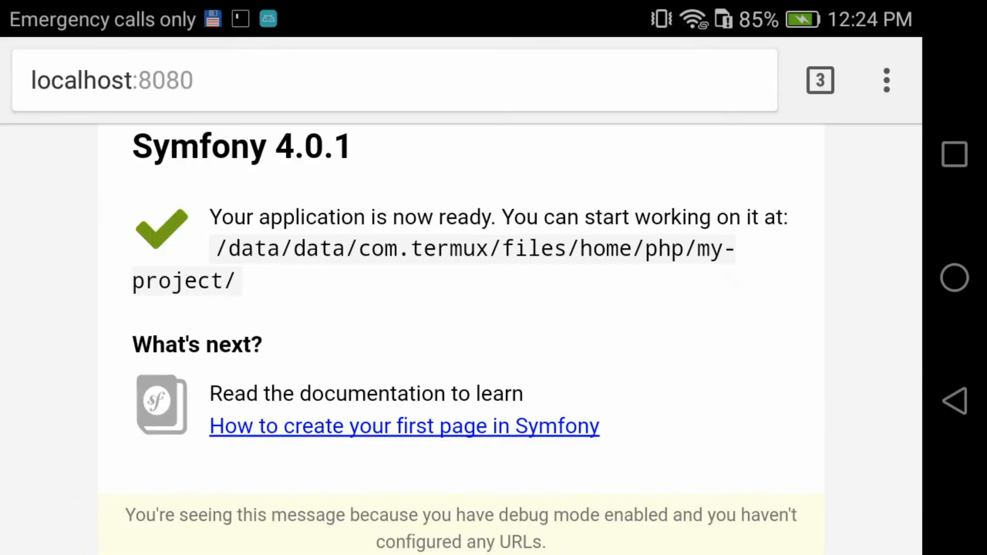
pyautogui.click(953, 154)
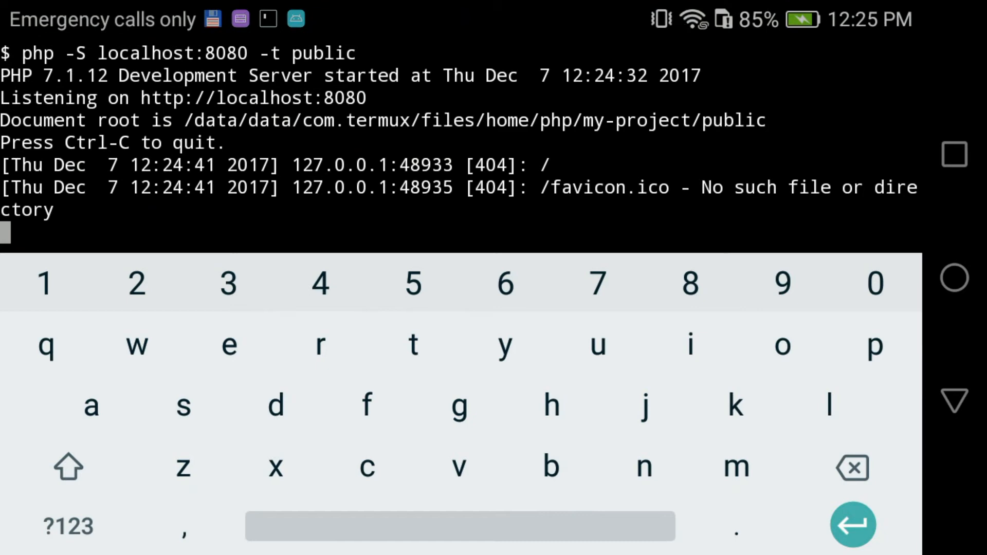
# Step: Stop the PHP server with Ctrl-C and list the project contents
pyautogui.press('ctrl+c')
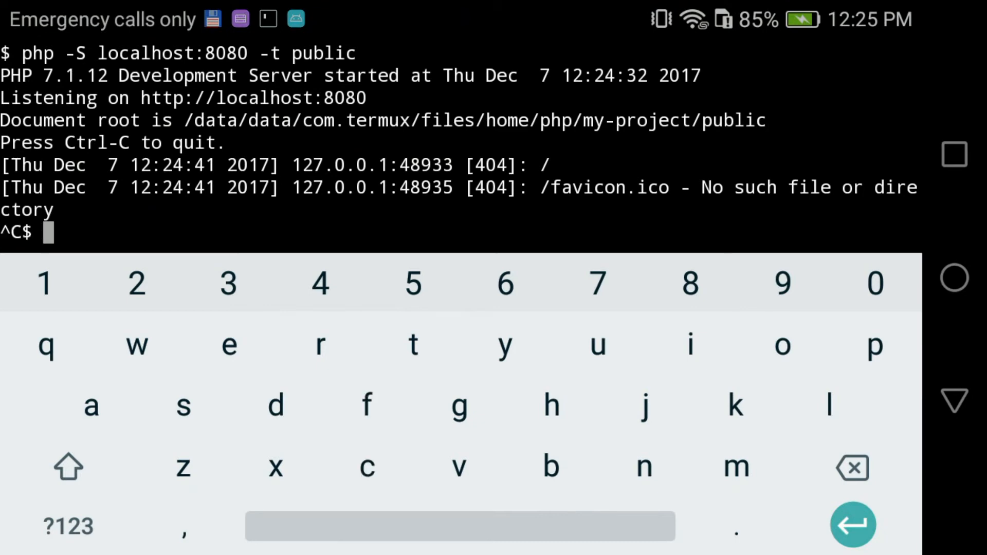
pyautogui.write('ls')
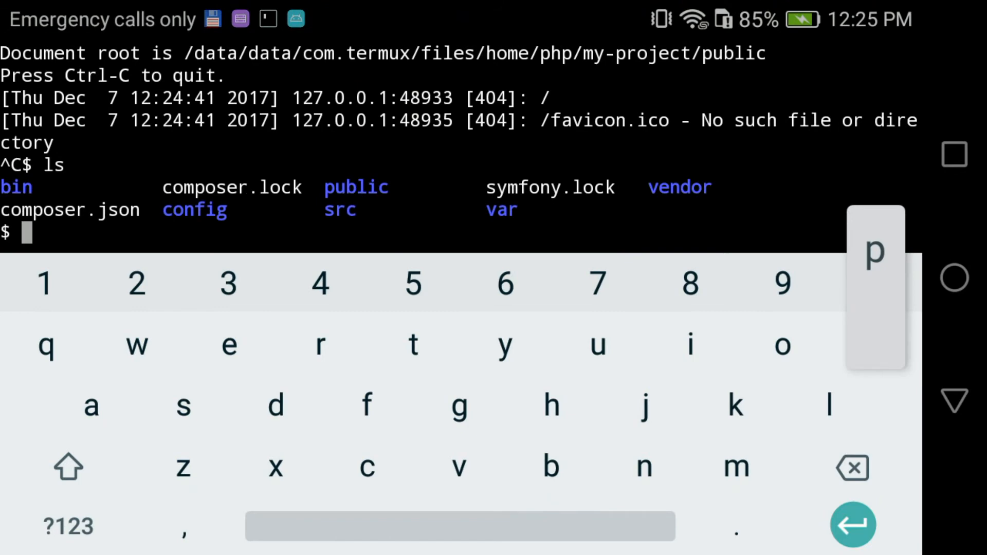
# Step: Install vifm with 'pkg install vifm', recalling and correcting the mistyped first attempt
pyautogui.write('phg i')
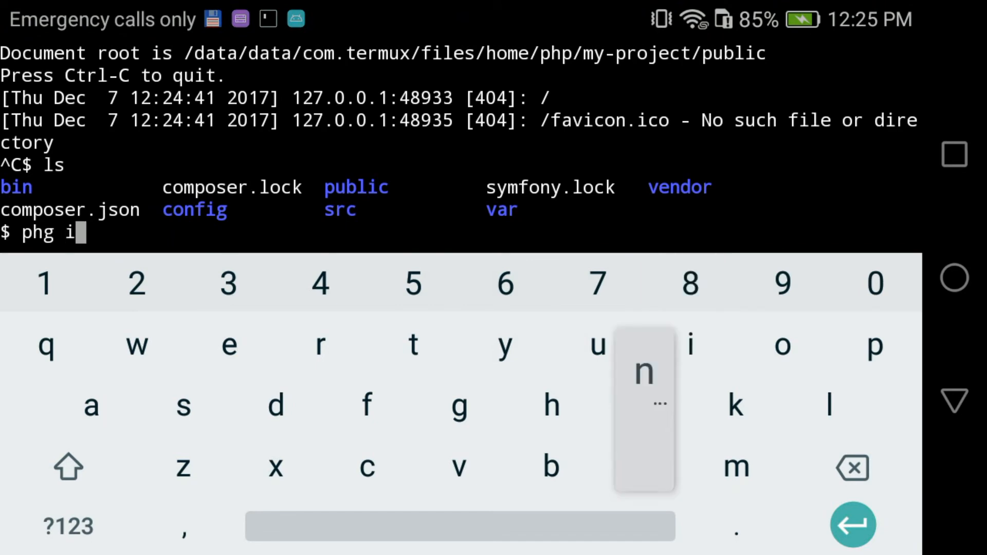
pyautogui.write('nsta')
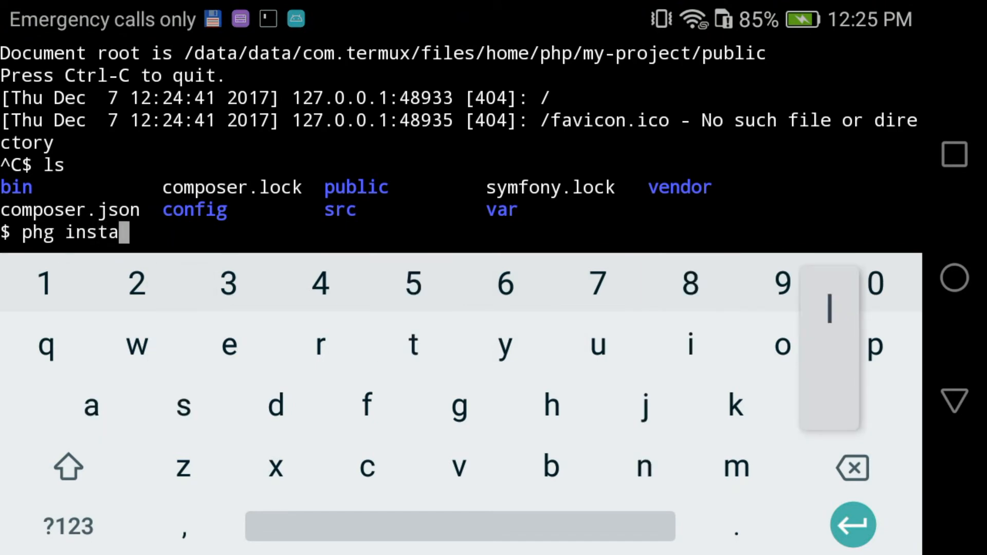
pyautogui.write('ll vif')
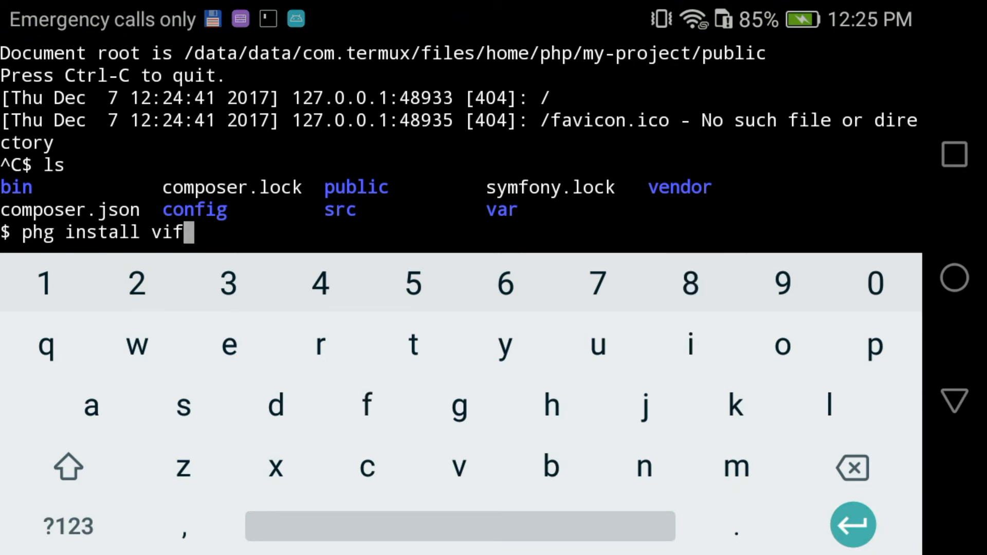
pyautogui.click(736, 467)
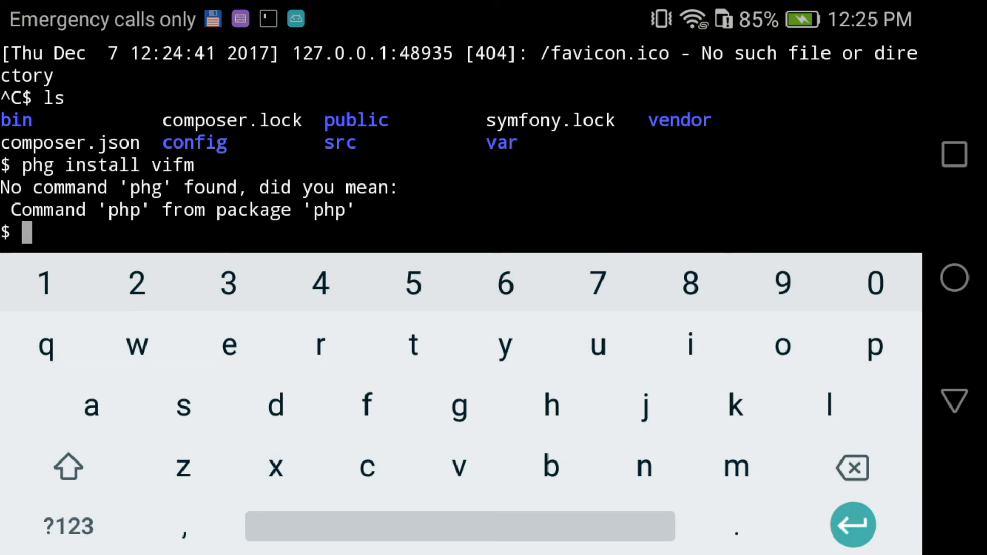
pyautogui.click(92, 406)
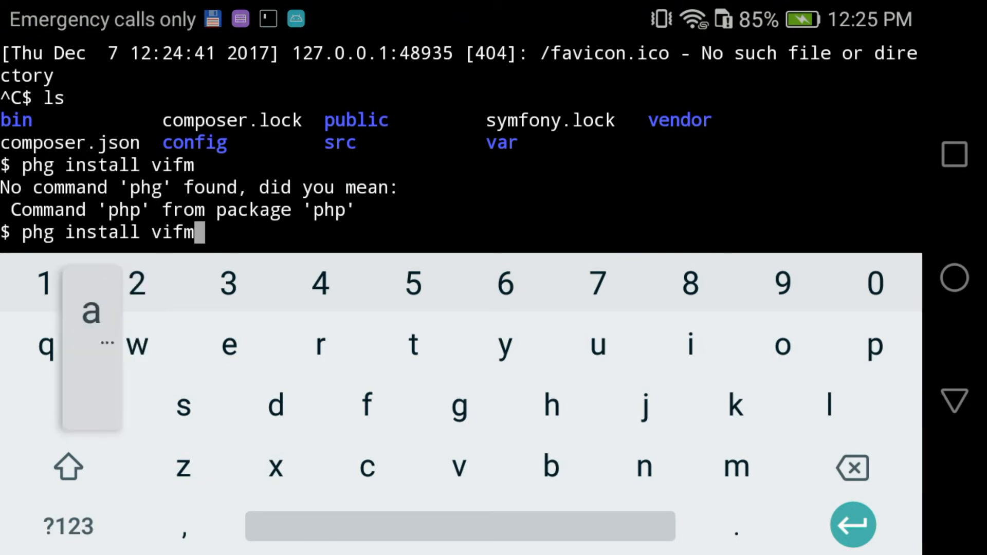
pyautogui.click(68, 233)
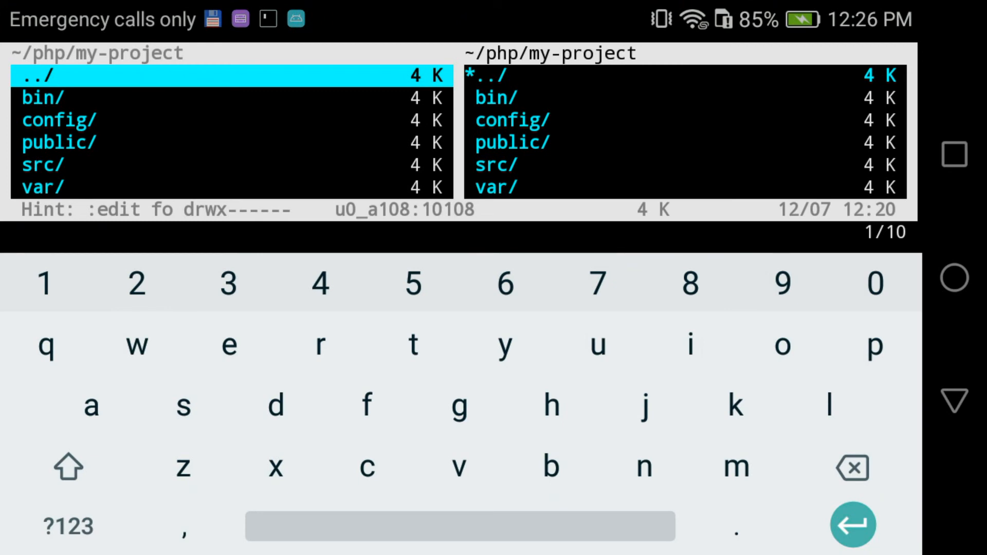
# Step: Enter the src folder in vifm's left pane, showing Controller and Kernel.php
pyautogui.click(183, 403)
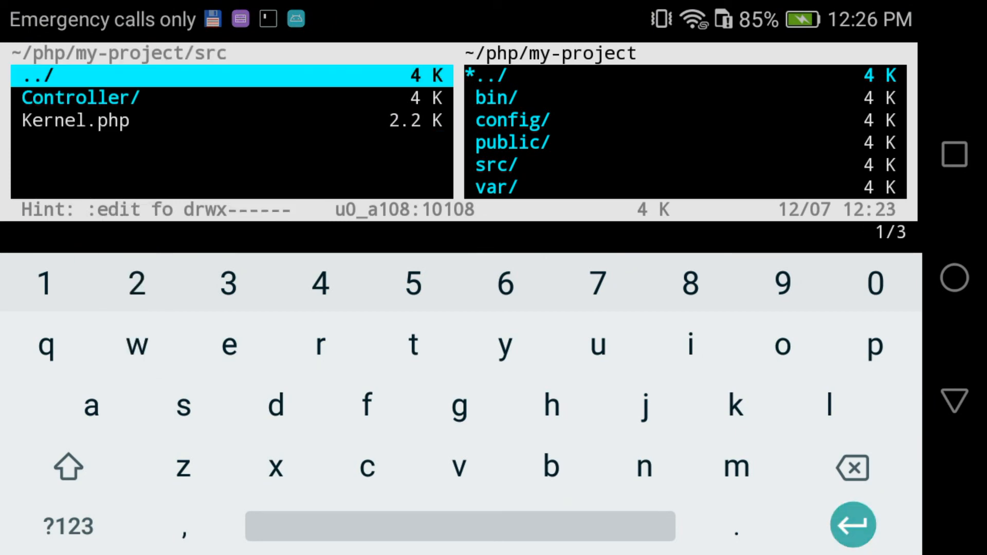
pyautogui.click(183, 405)
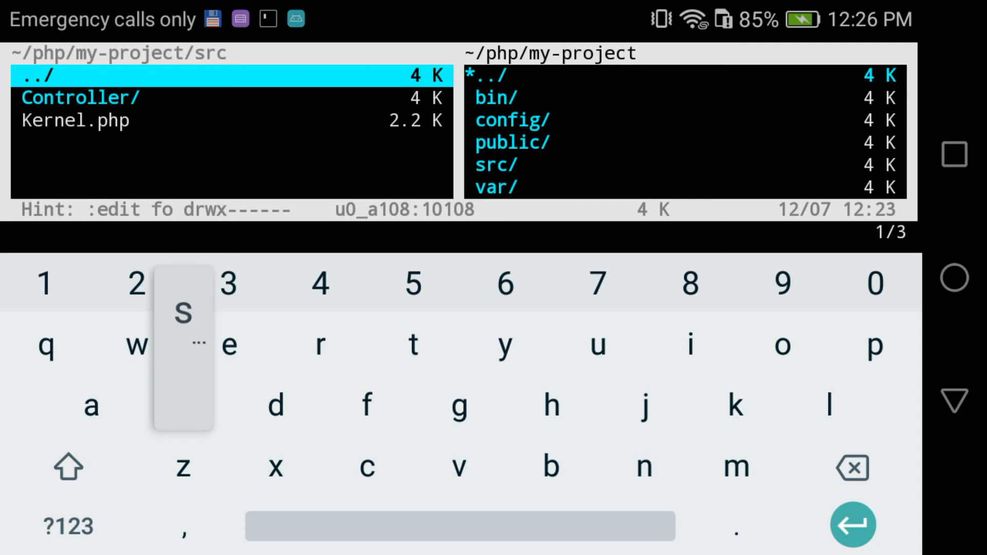